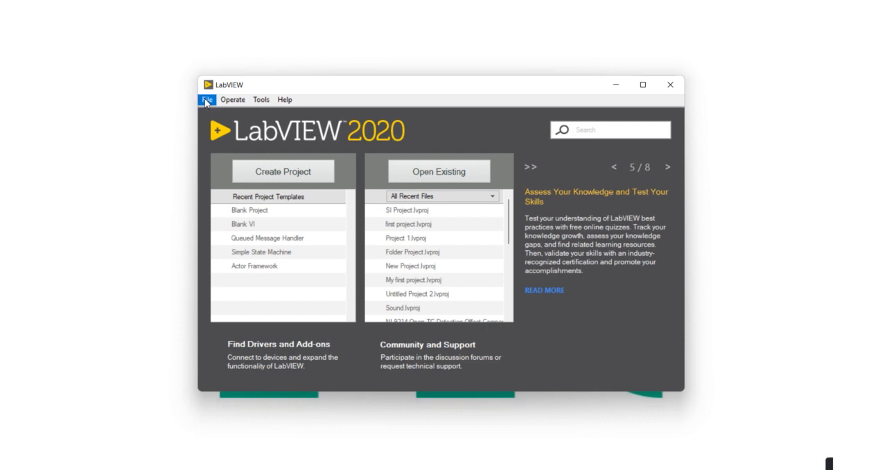
Create a new blank VI through the start window's File menu
click(207, 99)
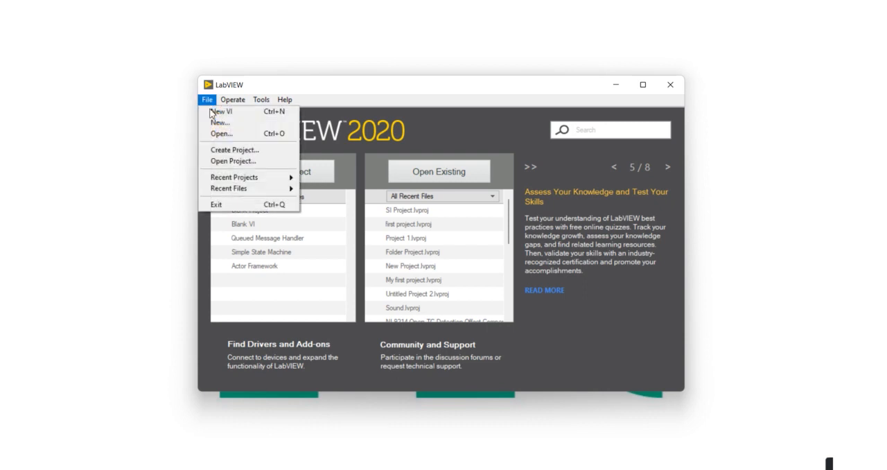
click(223, 113)
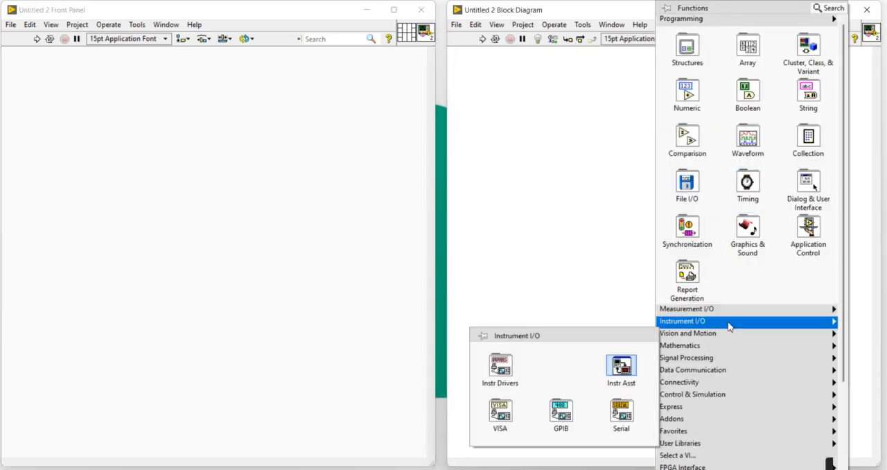
mouse_move(696, 321)
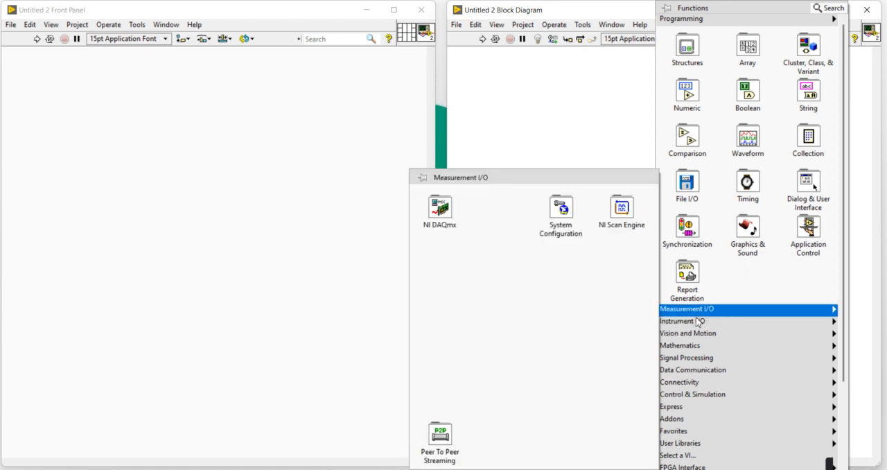
mouse_move(714, 327)
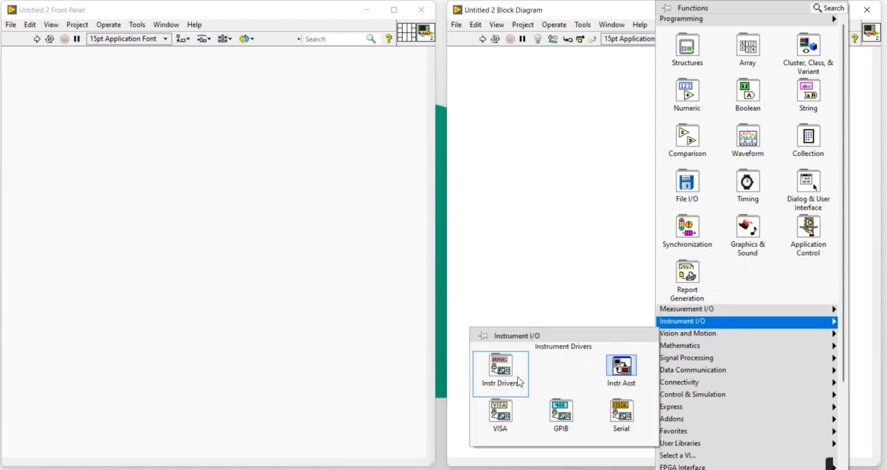
Open Instr Drivers under Instrument I/O to reach the NI-USRP palette
click(499, 369)
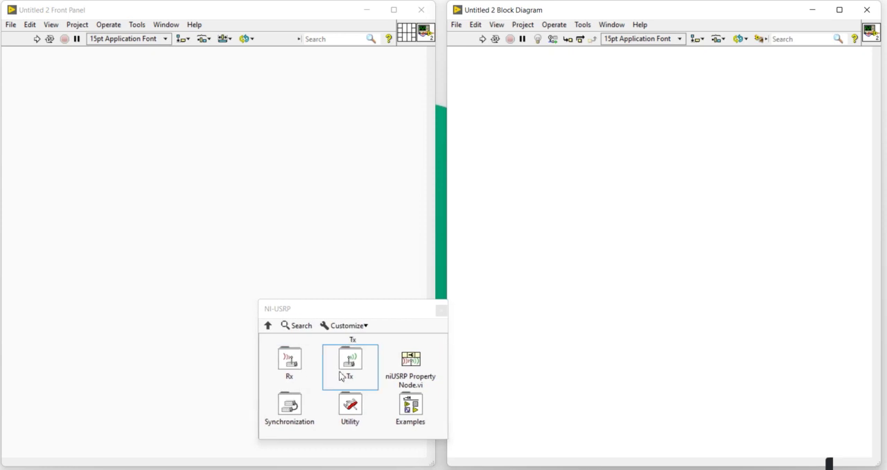
mouse_move(343, 377)
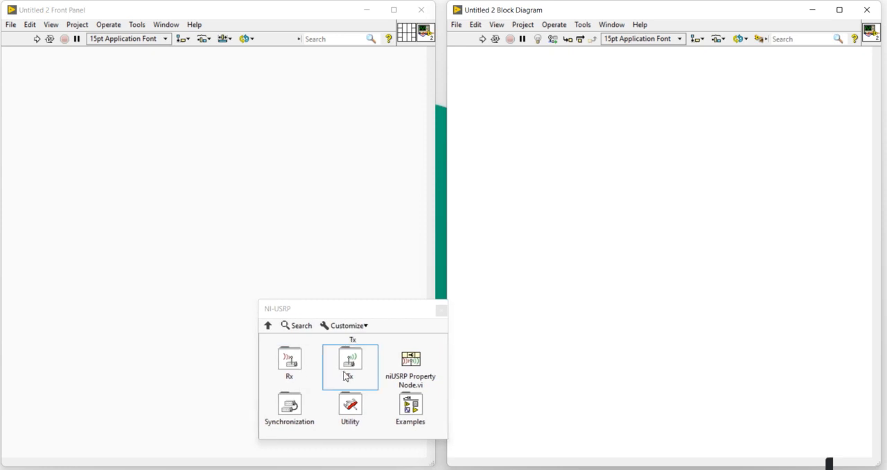
mouse_move(357, 389)
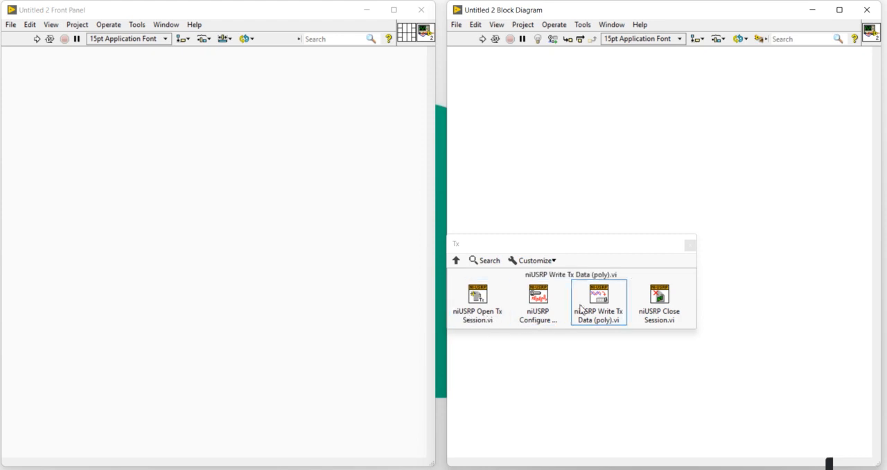
mouse_move(556, 291)
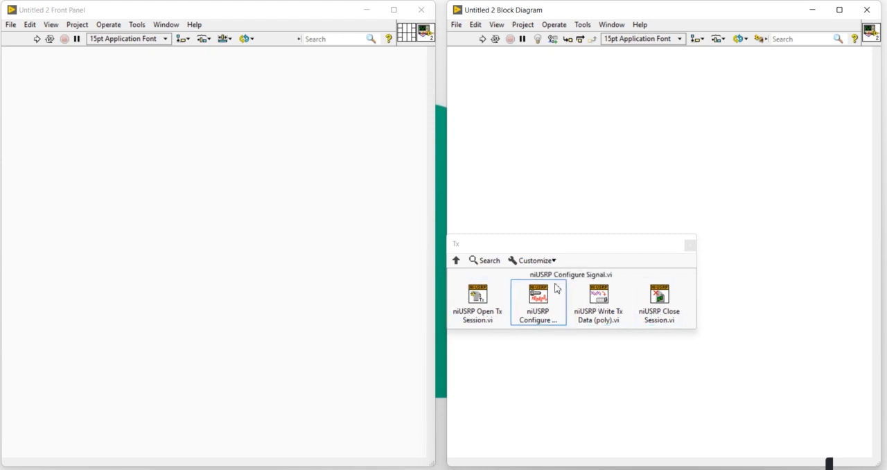
Return from the Tx subpalette to the NI-USRP palette after browsing its VIs
click(455, 260)
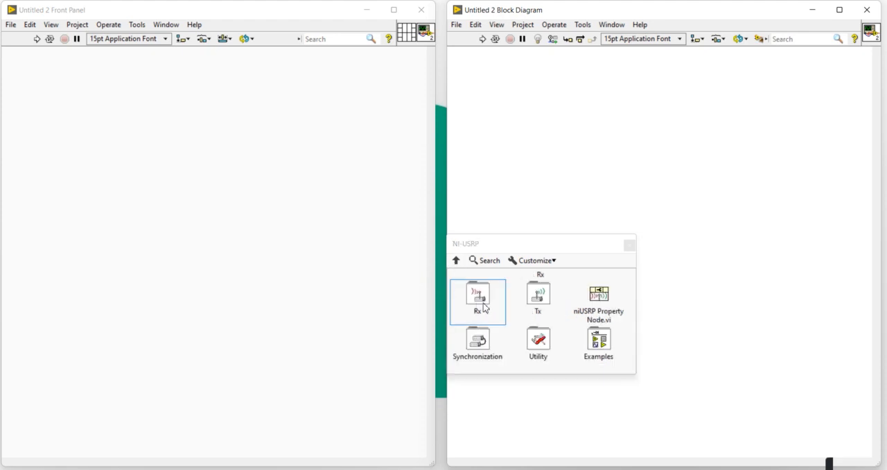
Open the NI-USRP Rx subpalette listing Open Rx Session through Close Session
click(478, 300)
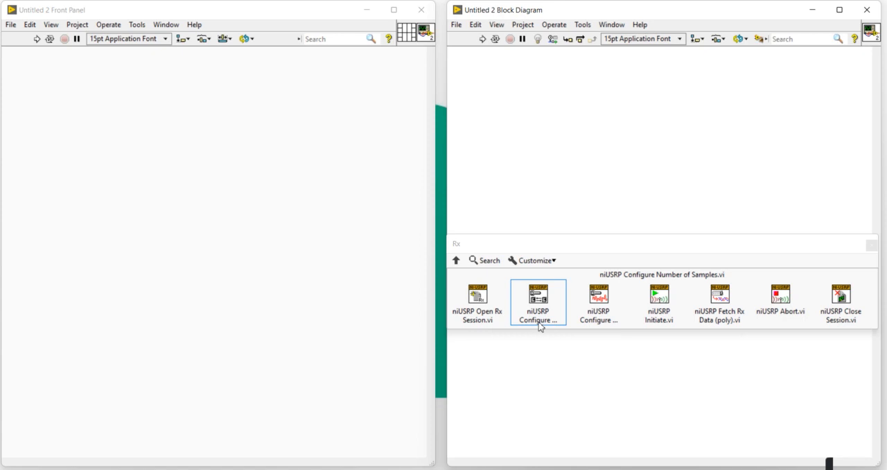
mouse_move(547, 331)
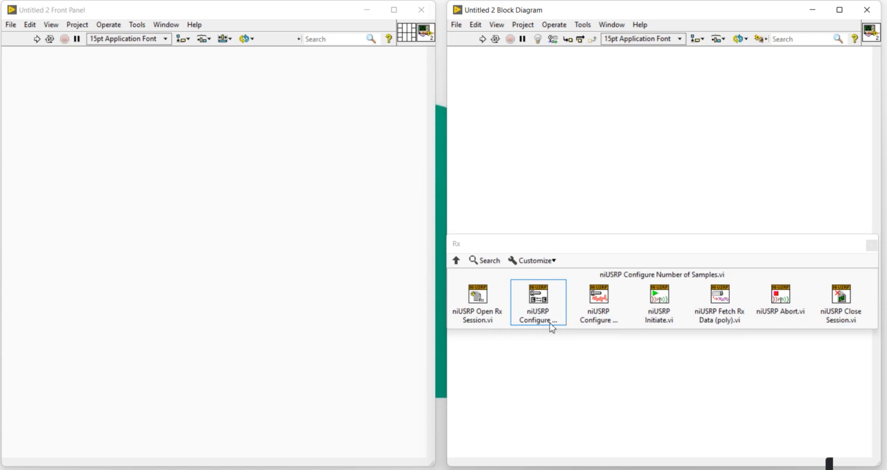
mouse_move(659, 301)
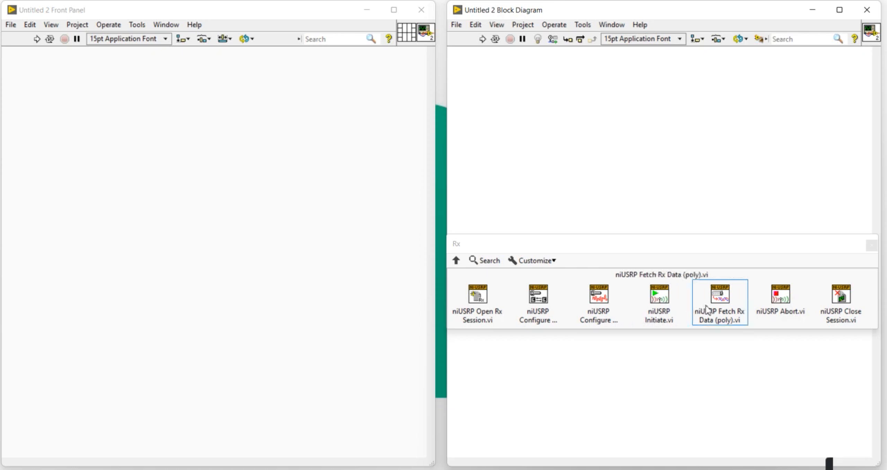
mouse_move(836, 303)
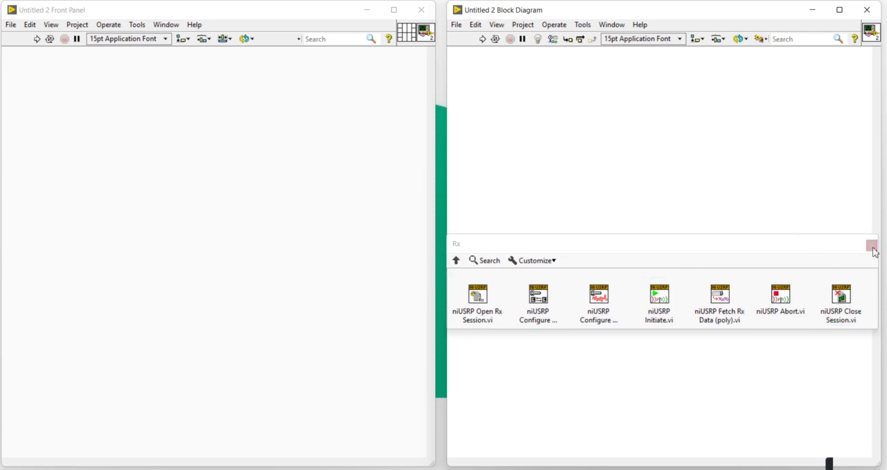
Close the pinned Rx palette window
click(871, 242)
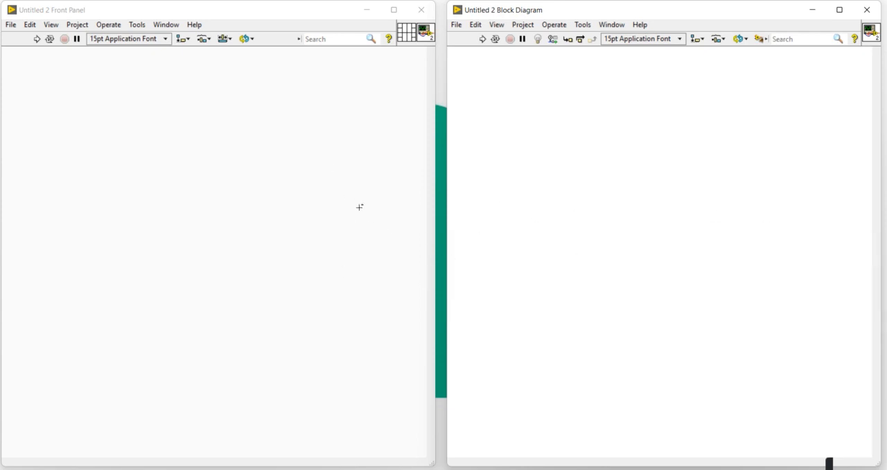
mouse_move(642, 124)
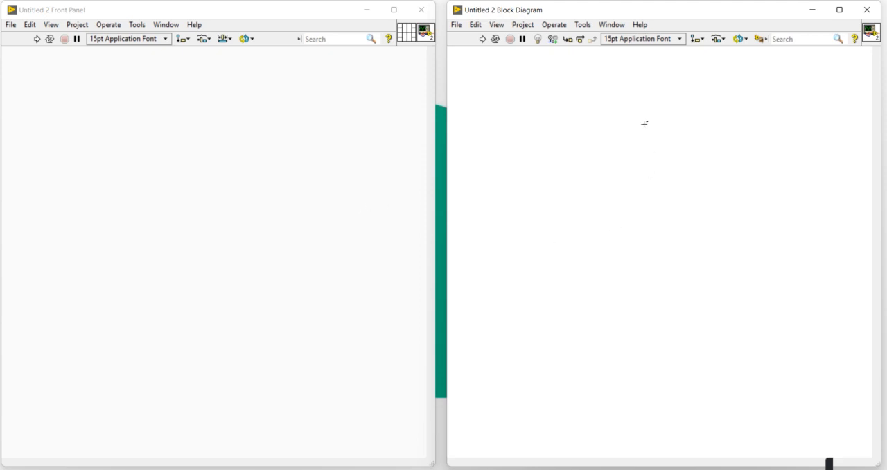
mouse_move(552, 121)
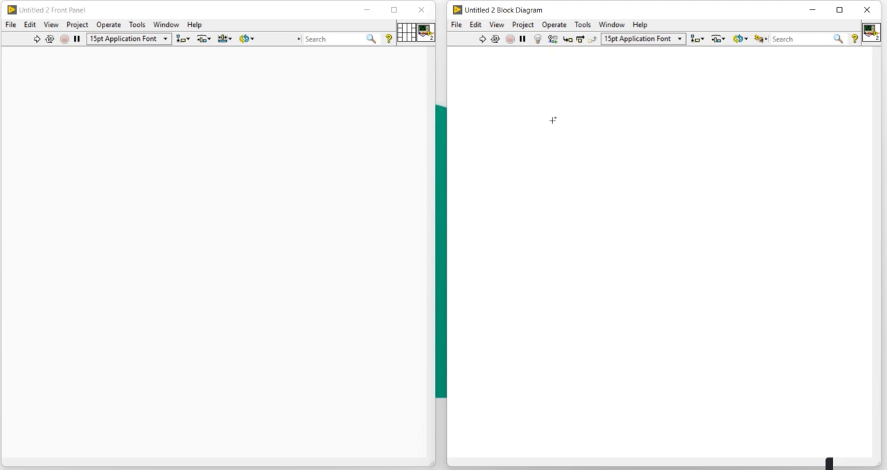
mouse_move(603, 167)
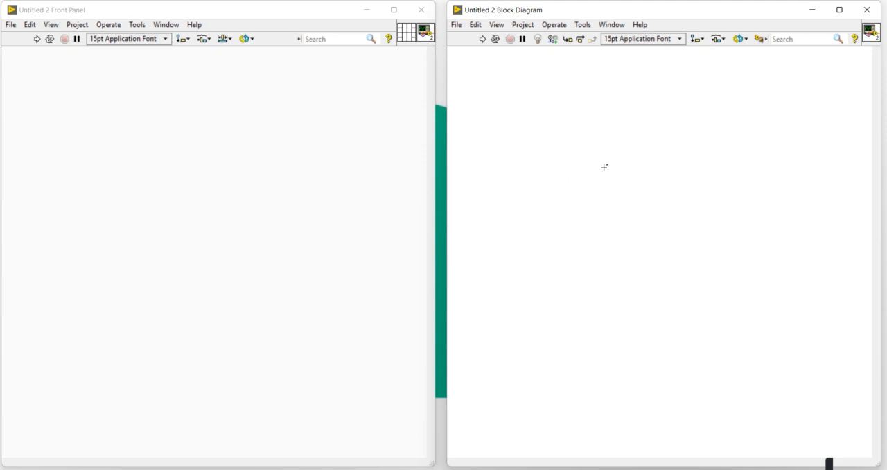
mouse_move(140, 198)
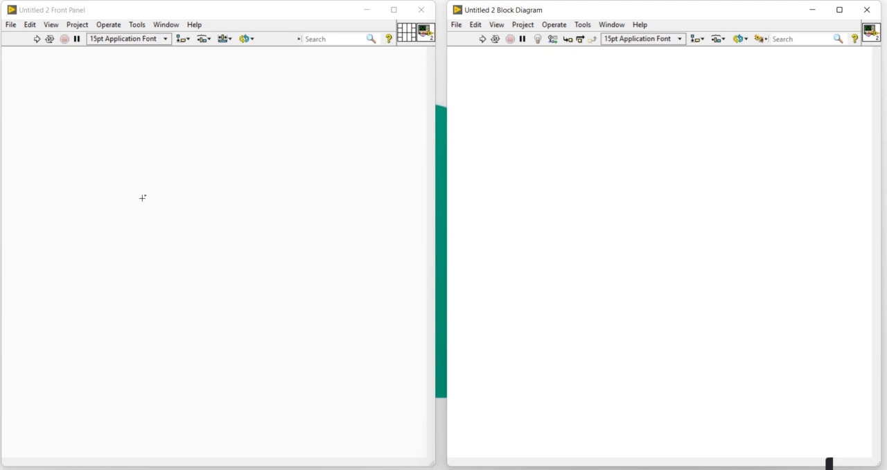
mouse_move(547, 129)
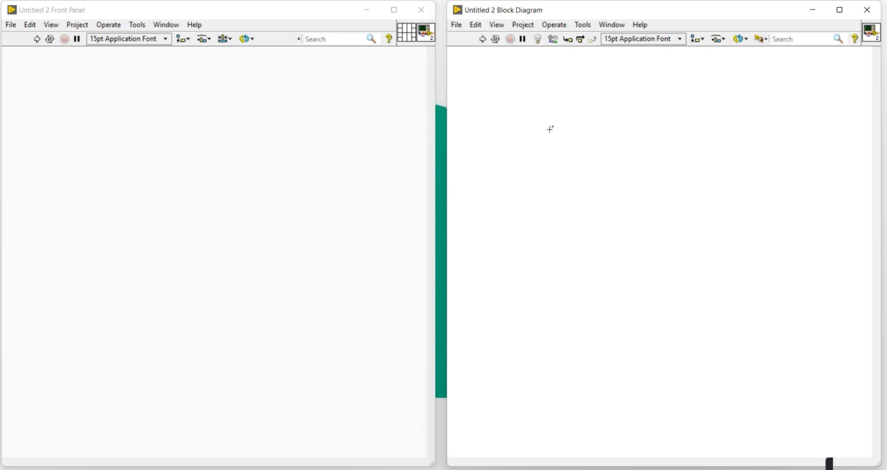